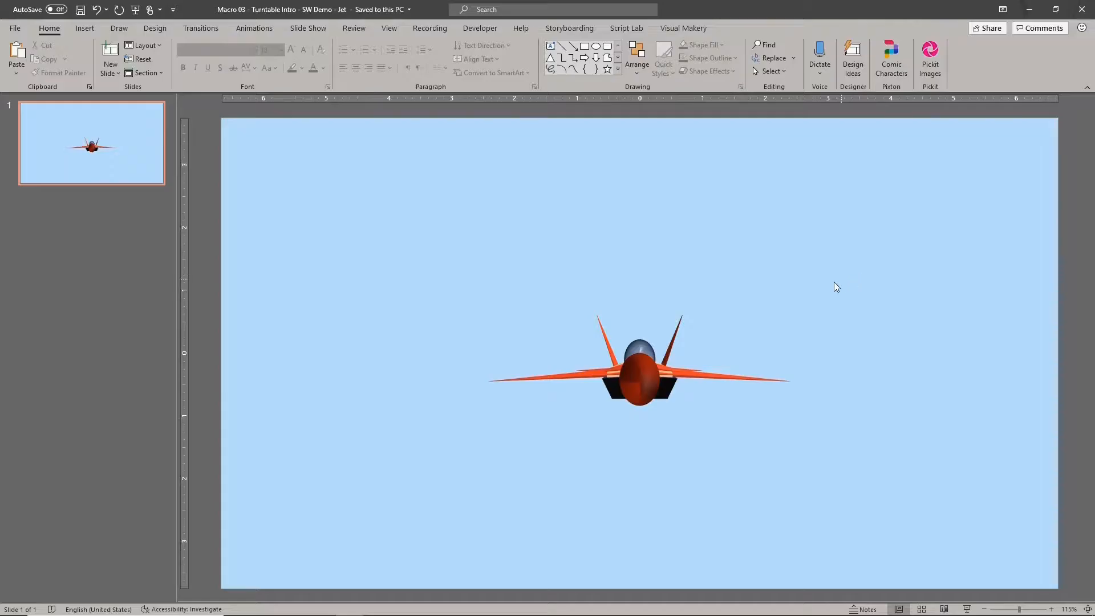
Step: Open the Format Background pane for the jet slide, showing its solid light-blue fill
click(639, 372)
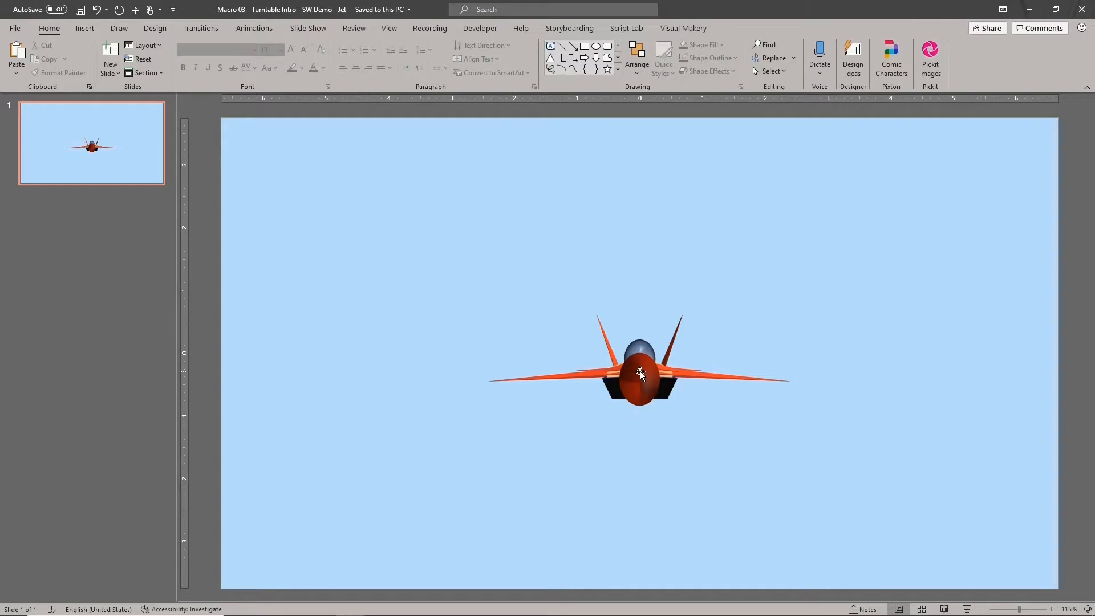
click(639, 372)
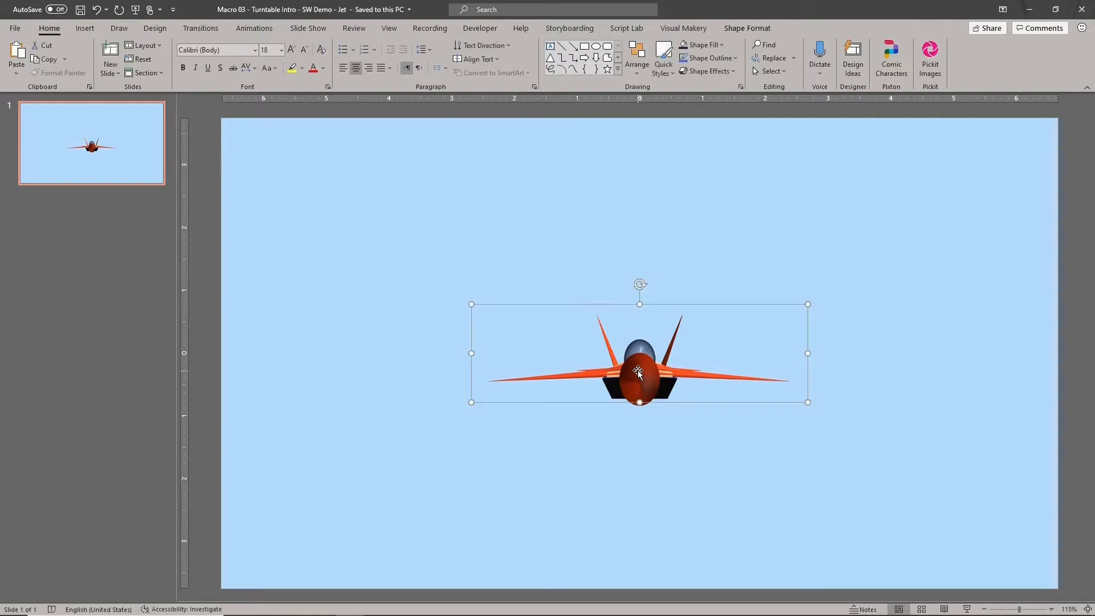
click(739, 86)
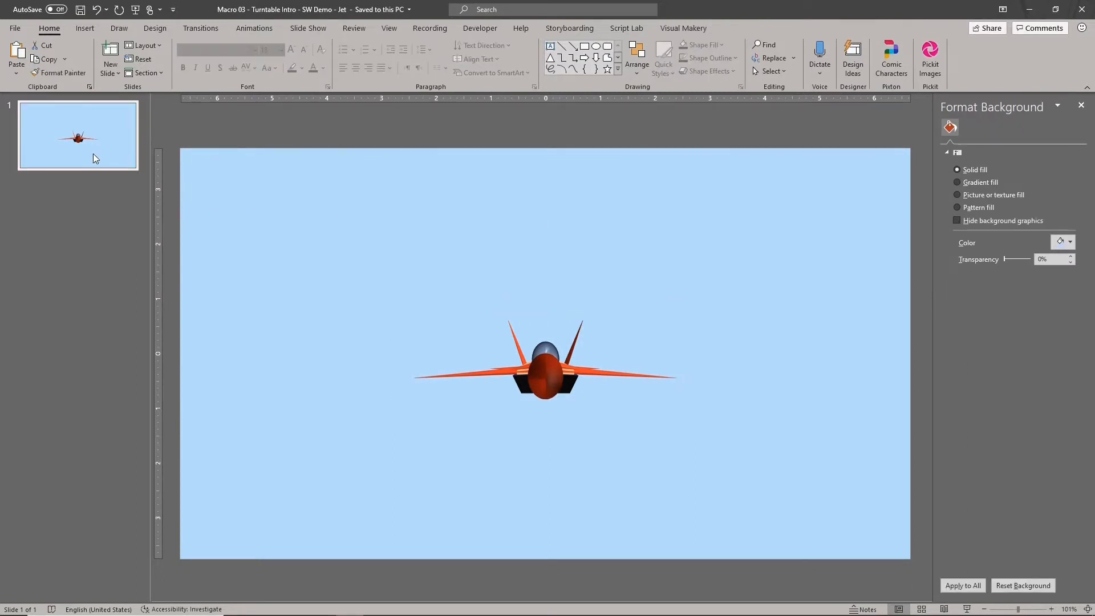
Step: Duplicate the jet slide into three and open the 3-D rotation settings for the jet on slide 3
click(109, 54)
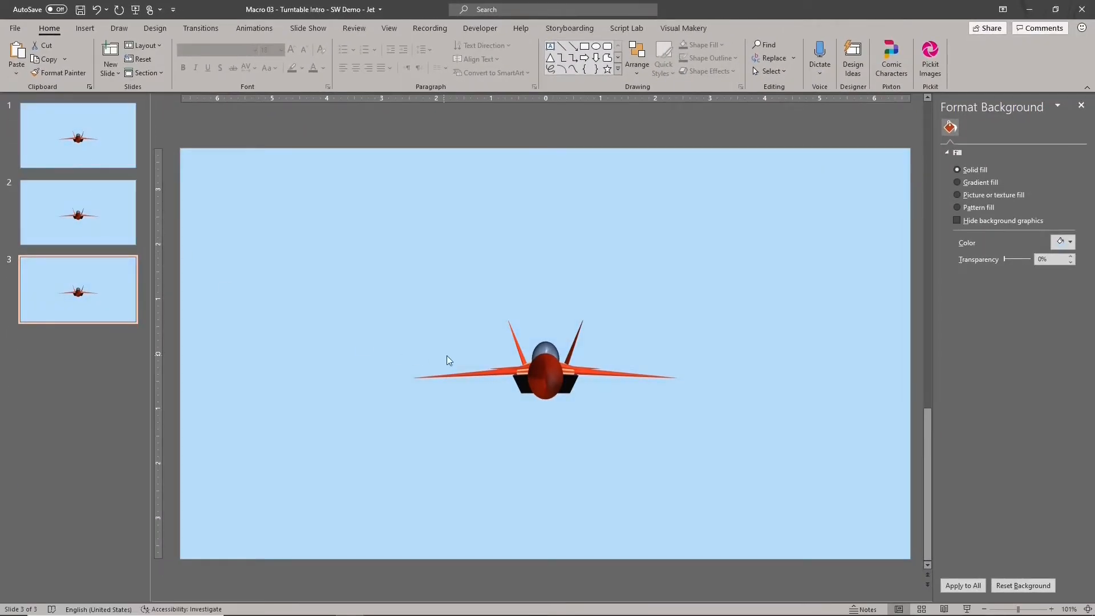
click(546, 362)
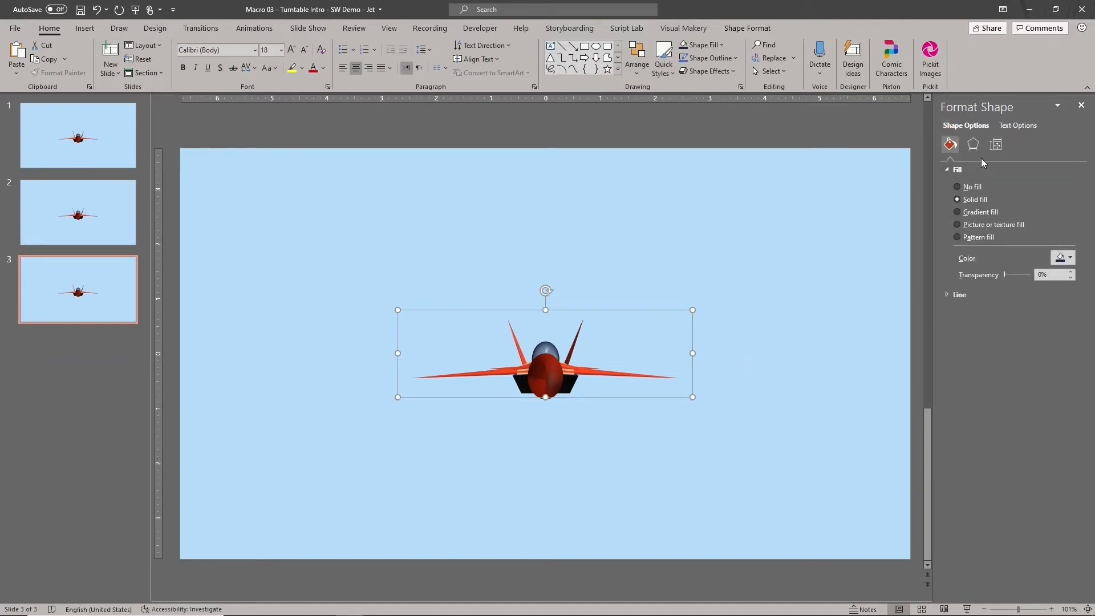
click(972, 145)
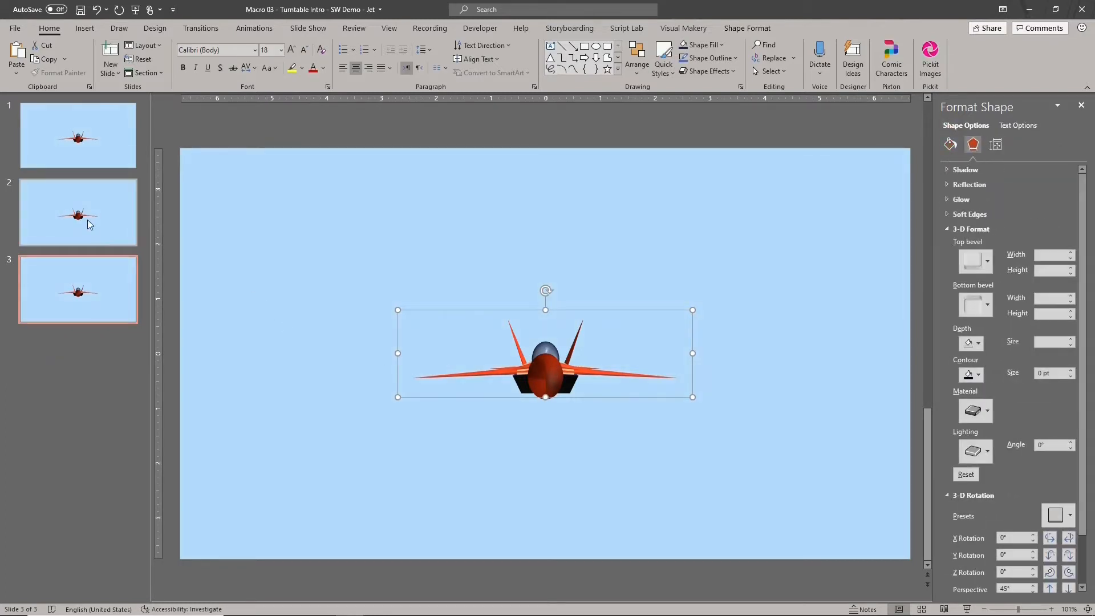
Step: Set the slide 2 jet's X rotation to 180° so its tail and engines face the viewer
click(102, 220)
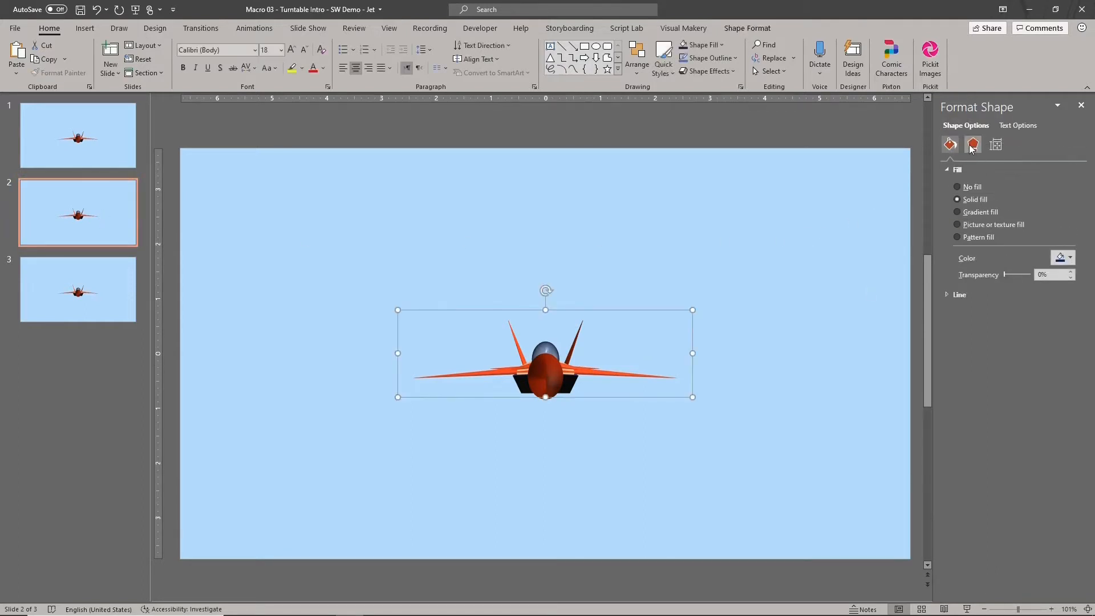
click(972, 144)
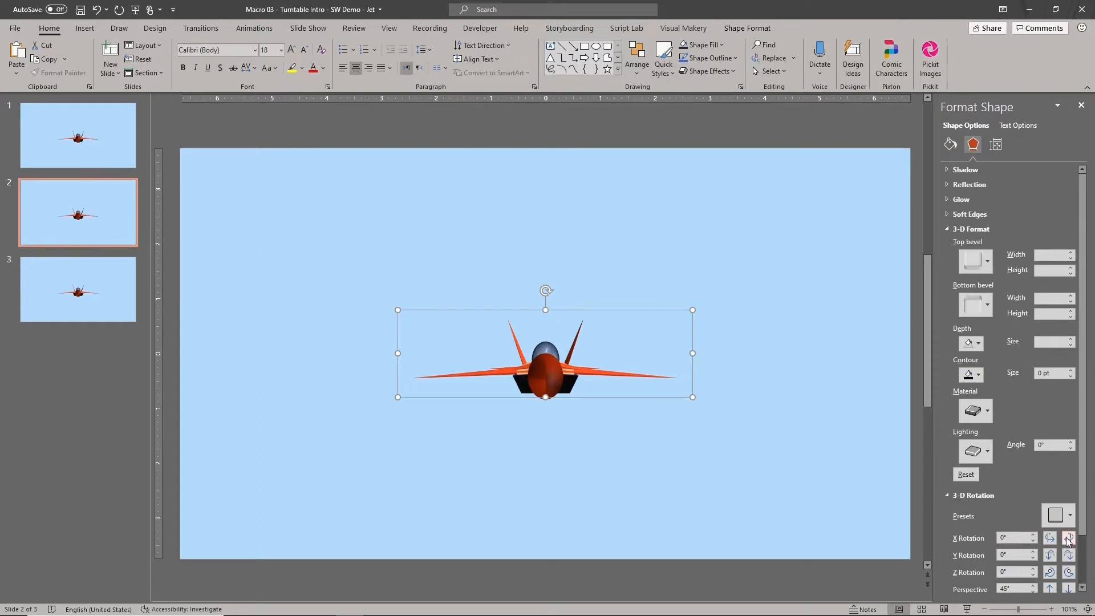
click(1069, 536)
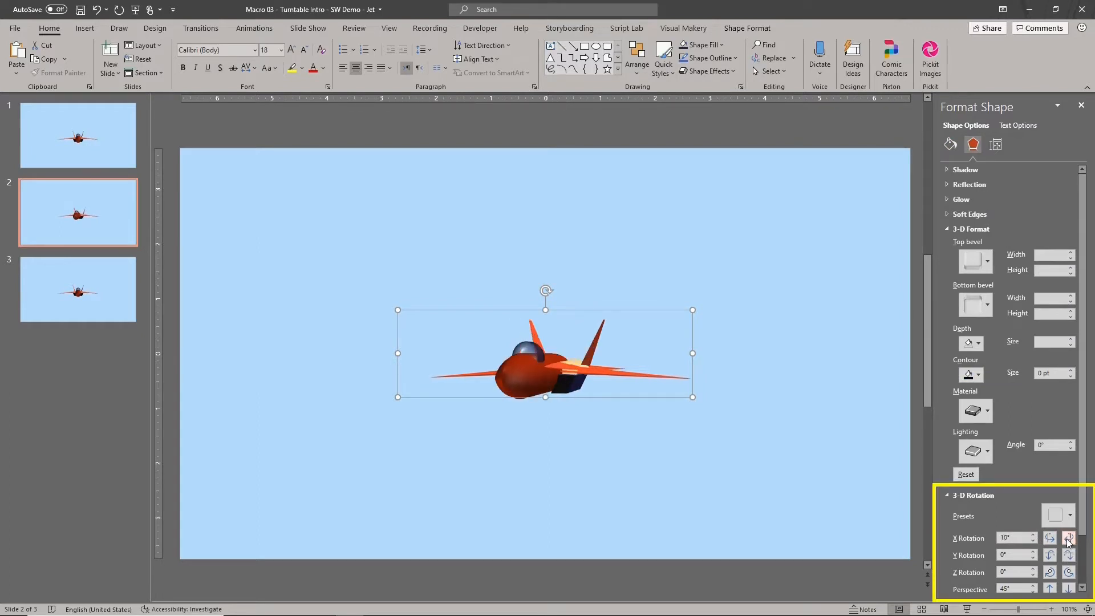
click(1067, 535)
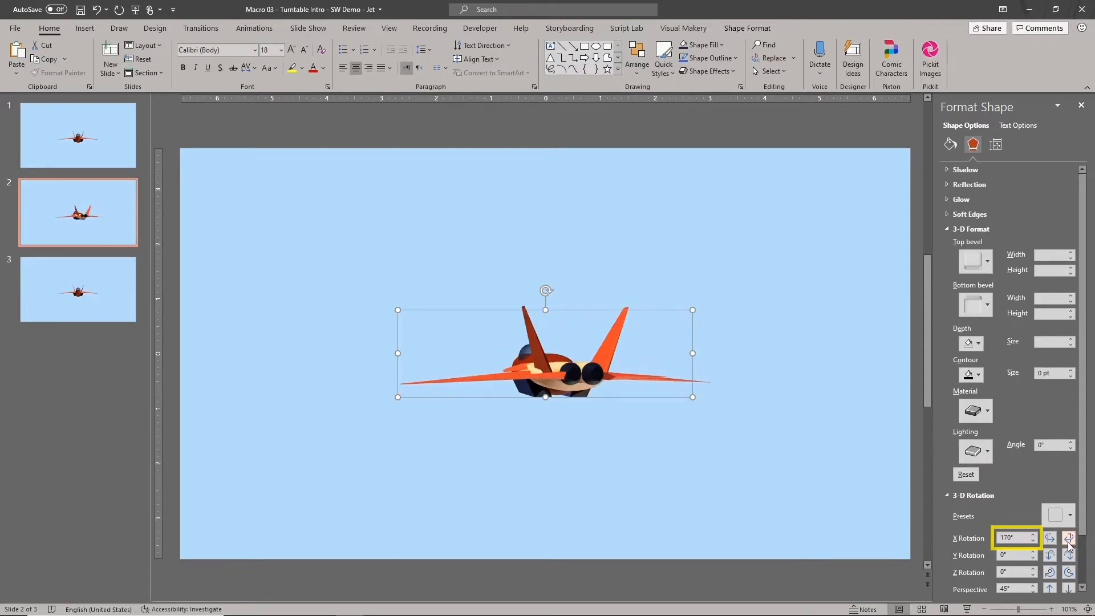
click(1051, 533)
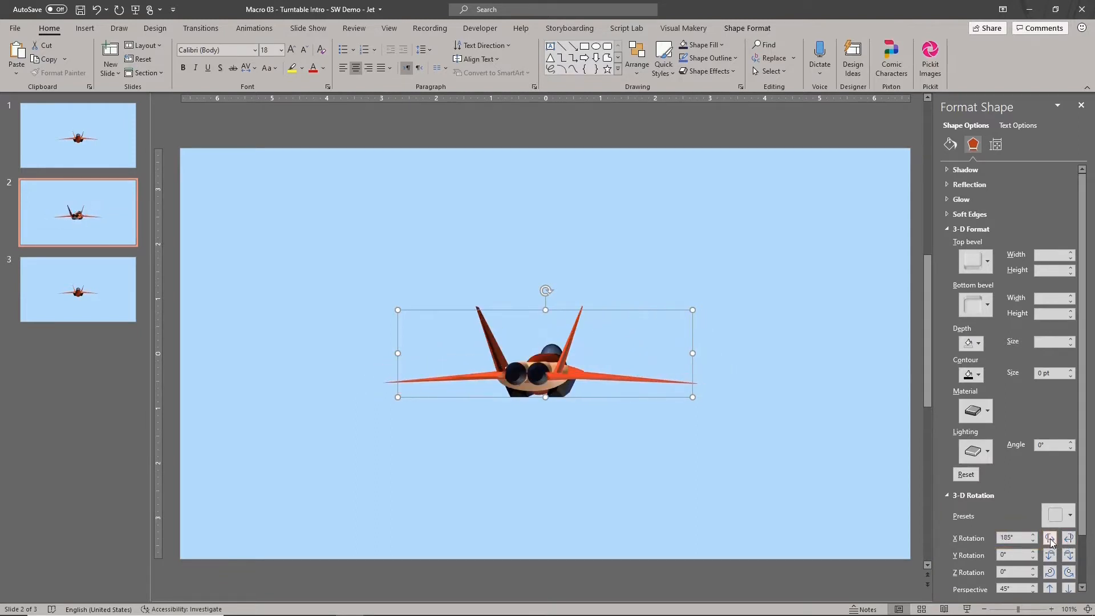
click(1049, 540)
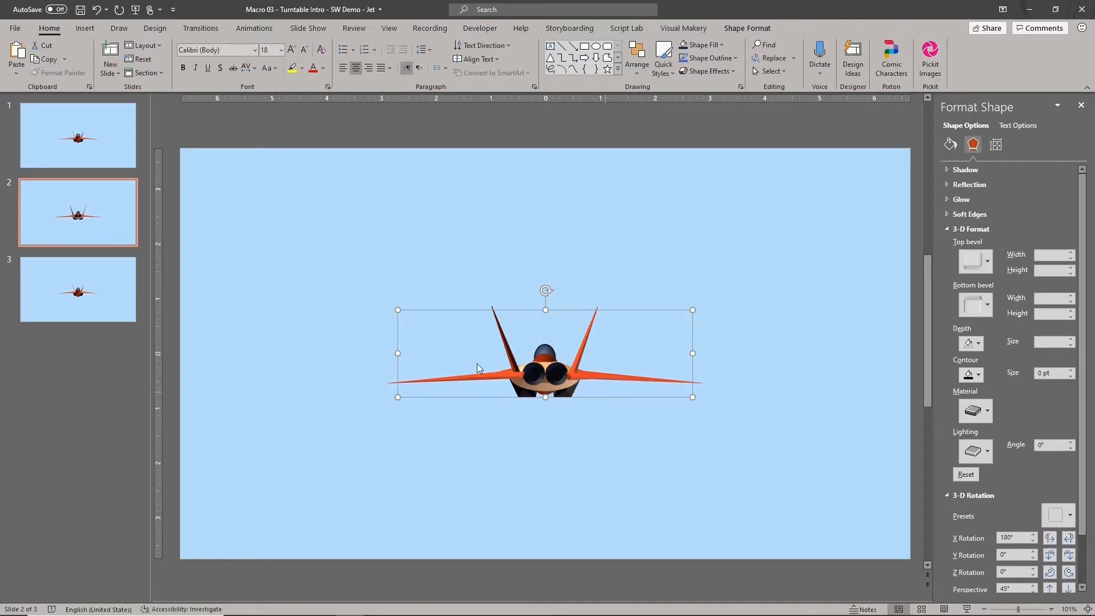
mouse_move(284, 300)
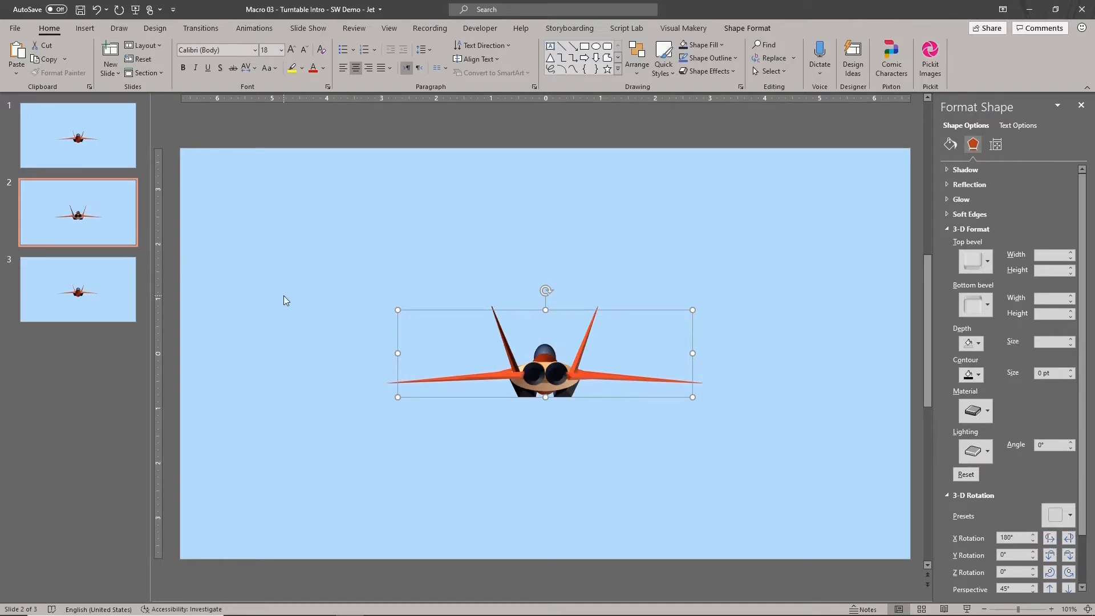
mouse_move(201, 27)
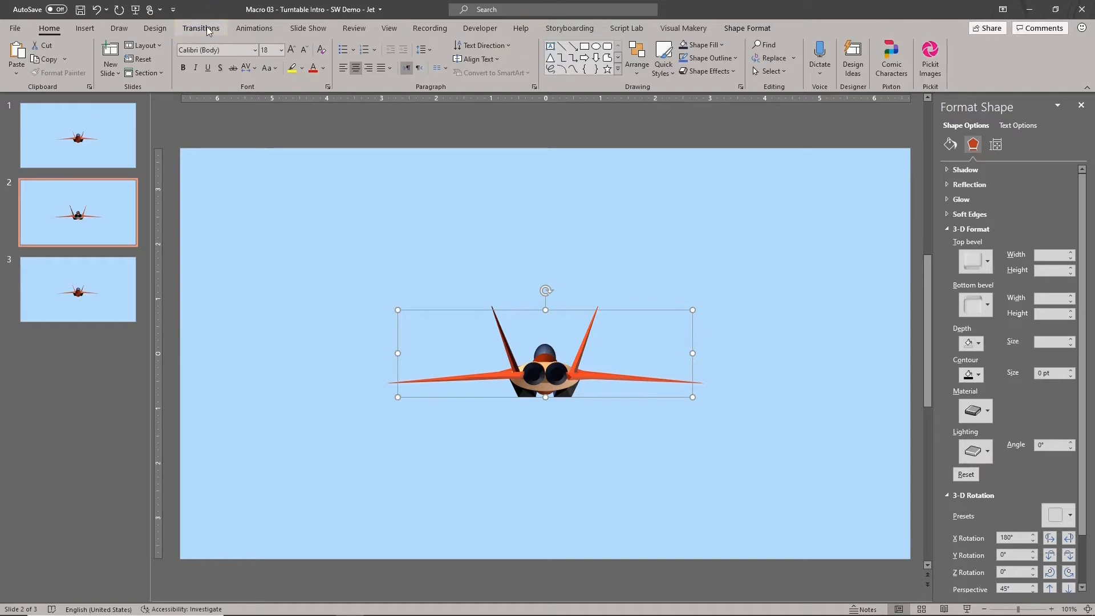
Step: Apply a Morph transition advancing automatically after 00:00.00 to slides 2 and 3
click(200, 27)
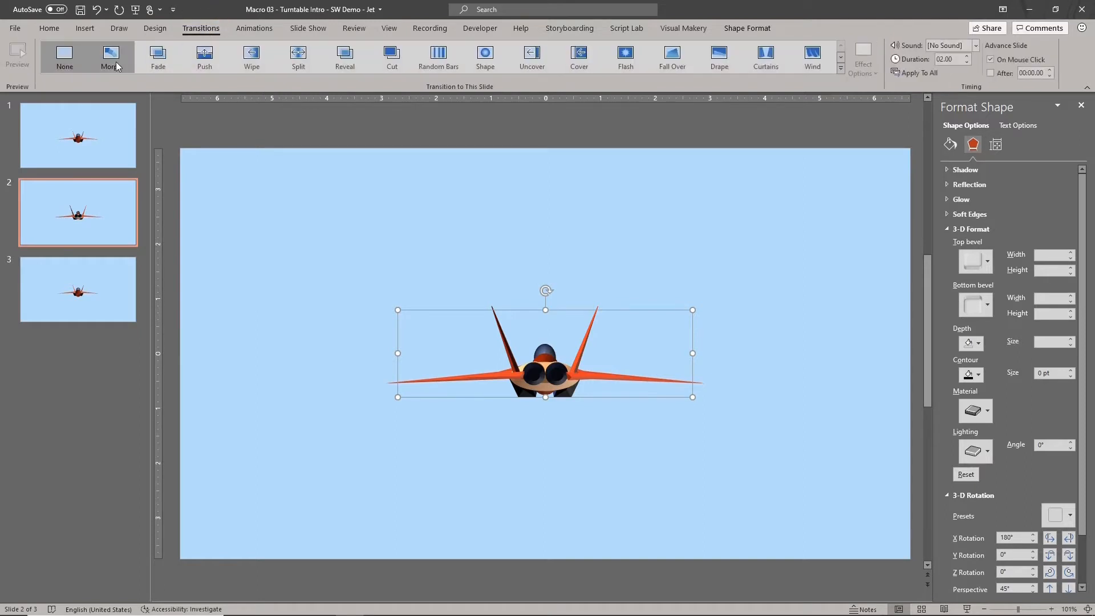
click(109, 57)
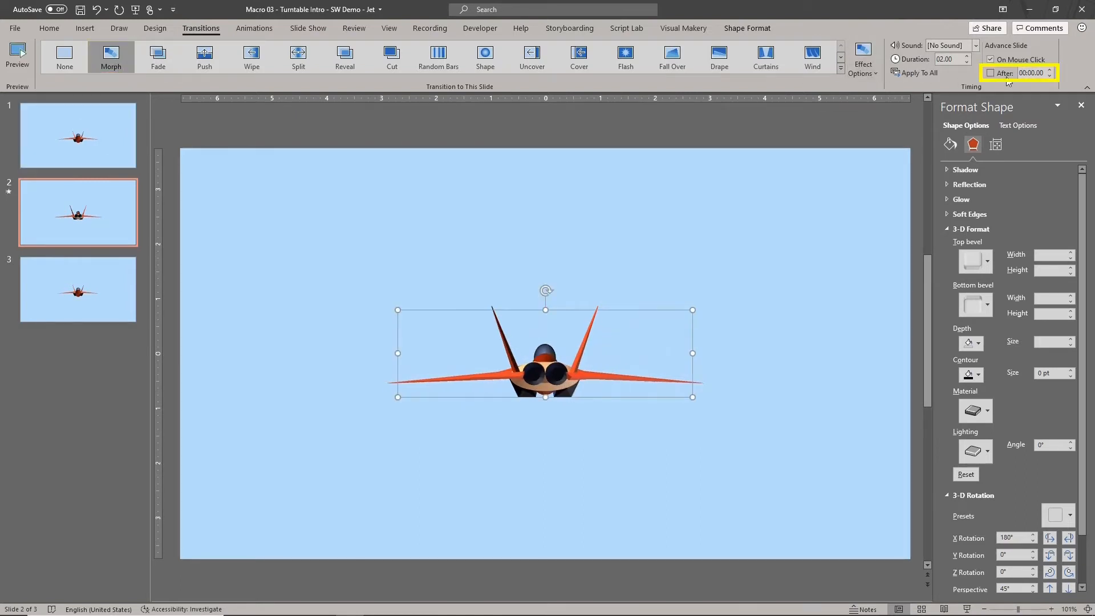
click(991, 73)
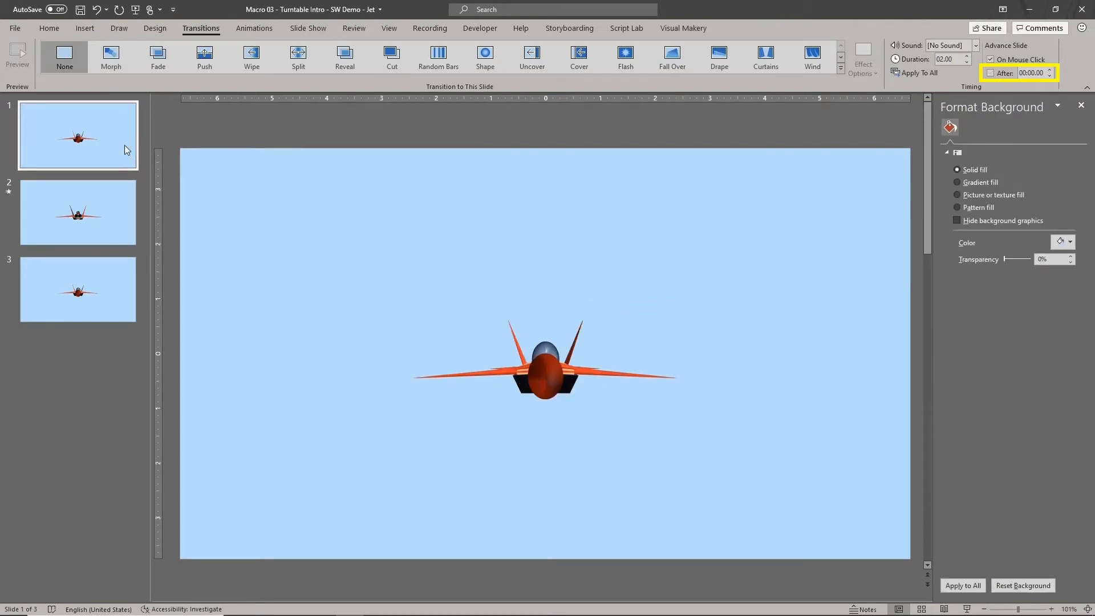
click(78, 289)
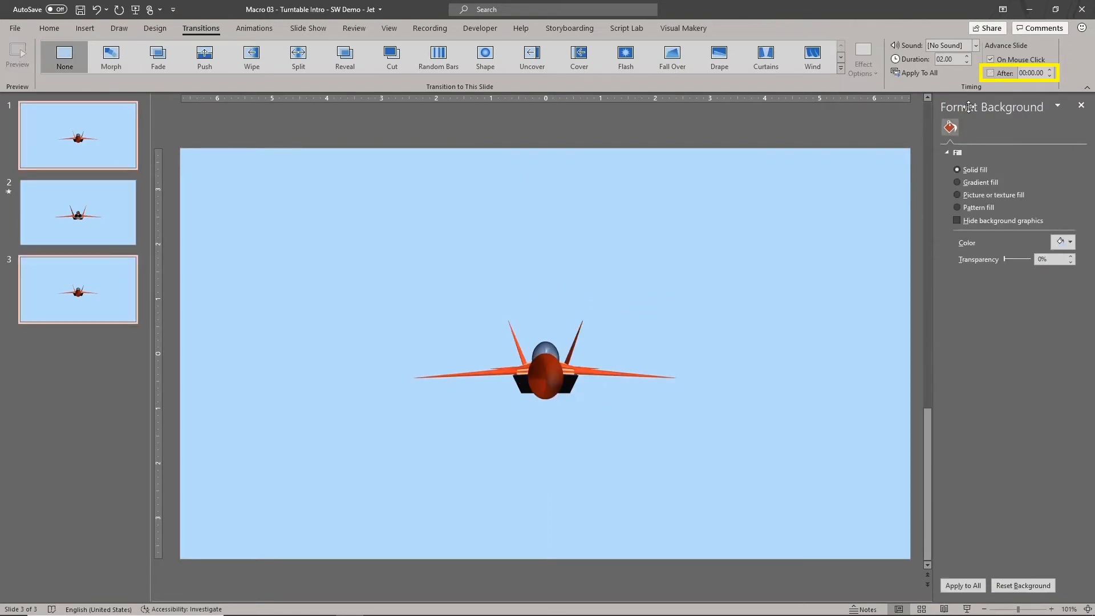
click(990, 73)
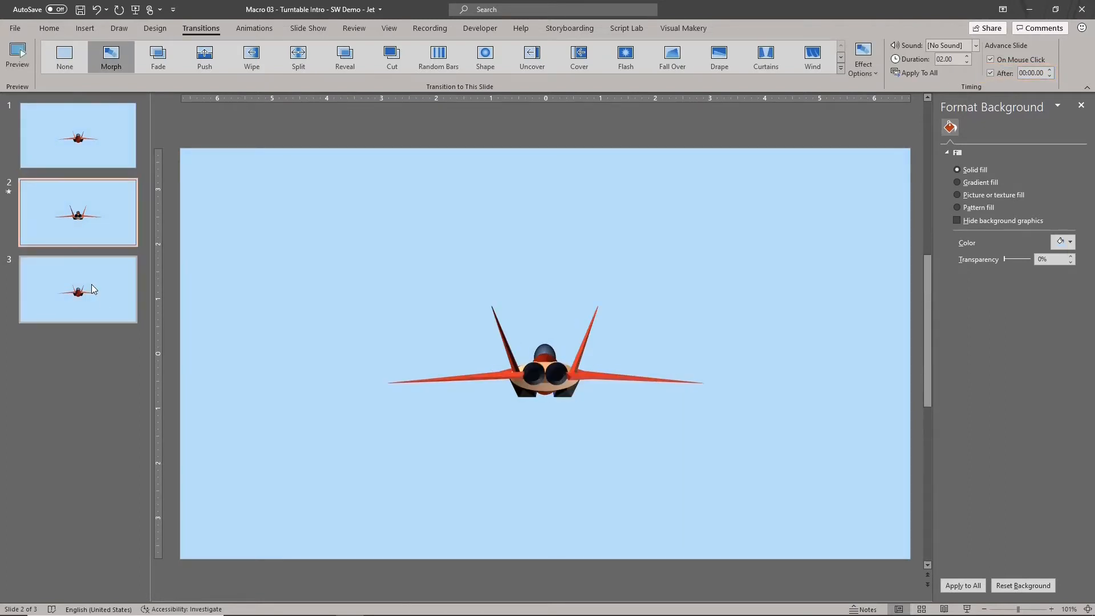
click(77, 288)
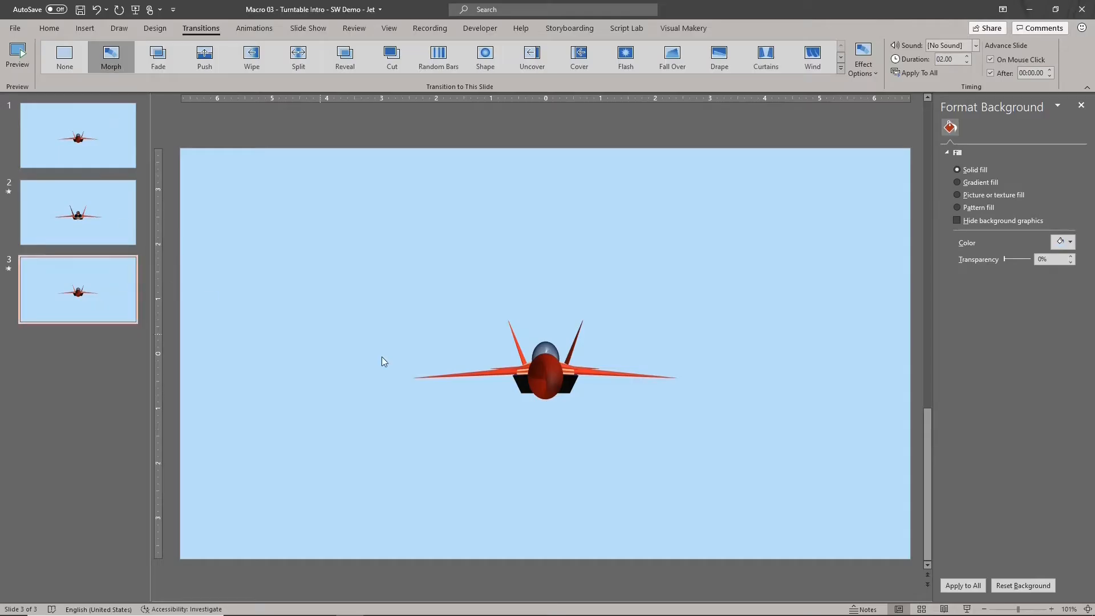
Step: Deselect the jet on slide 3 and return to slide 1
click(544, 359)
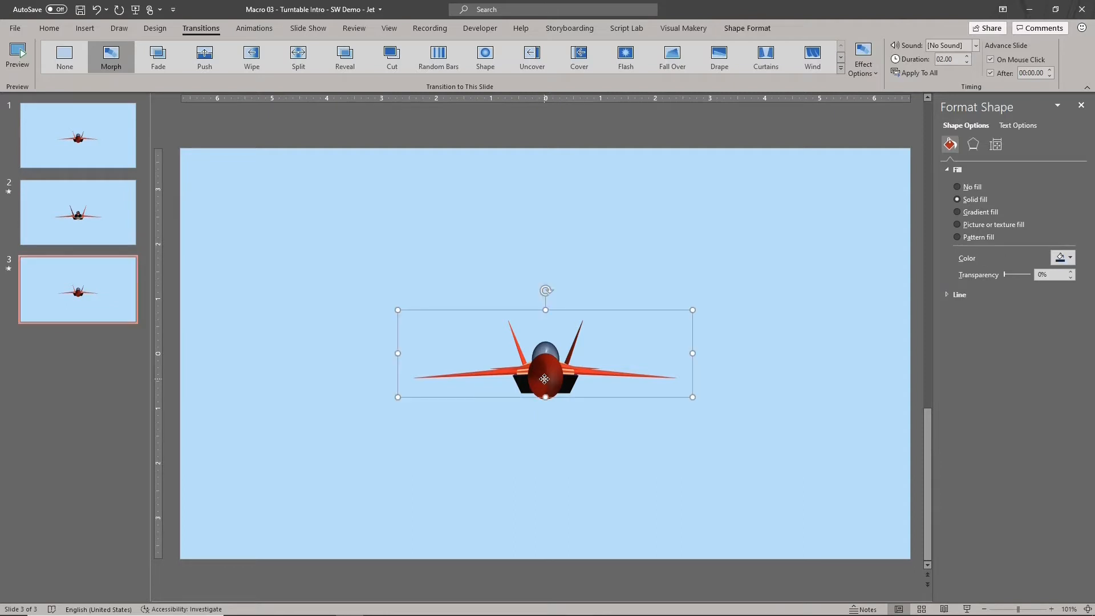
click(973, 145)
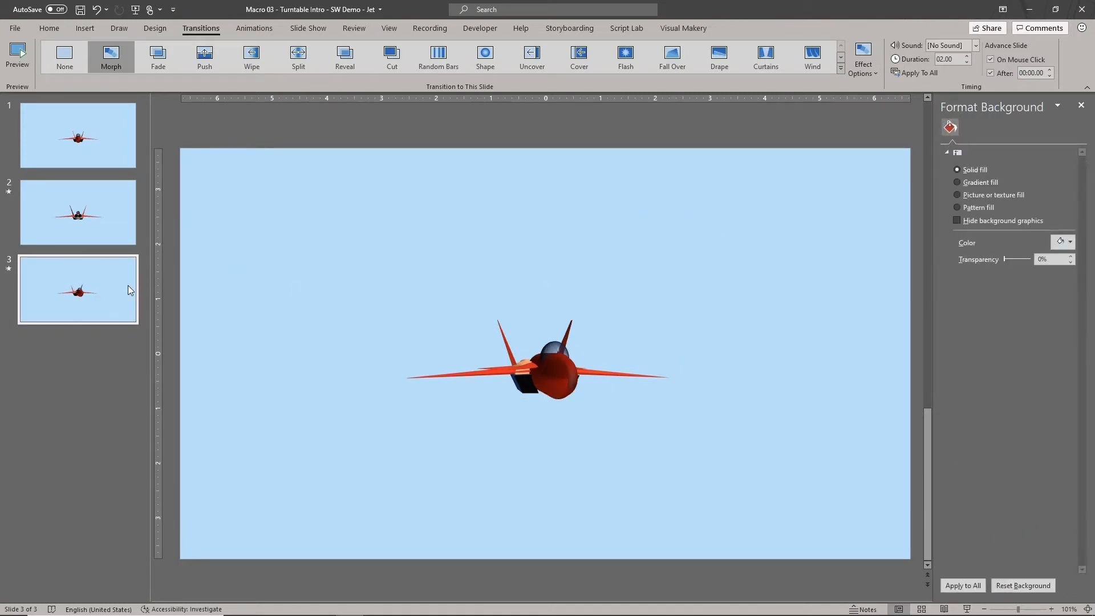
click(78, 135)
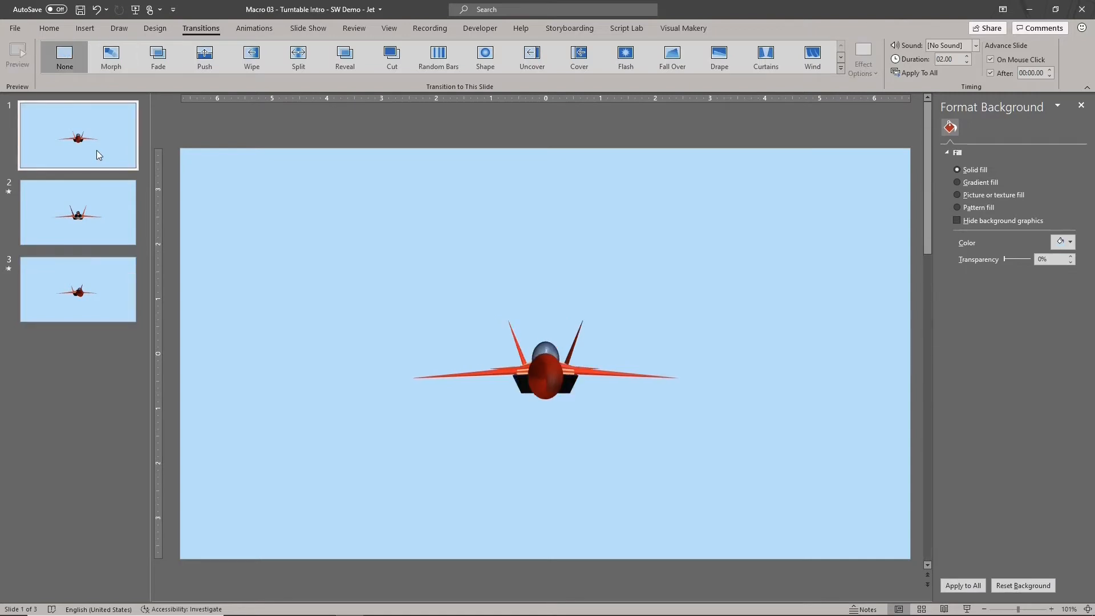
mouse_move(119, 139)
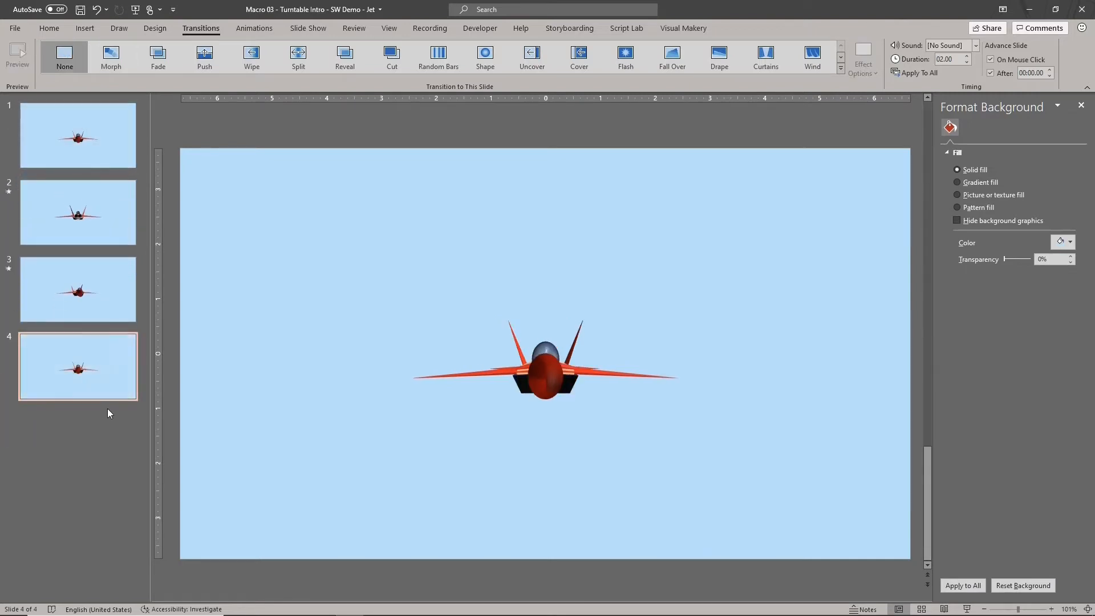
Step: Give the new fourth jet slide a Morph transition with a 00.50 second duration
click(111, 57)
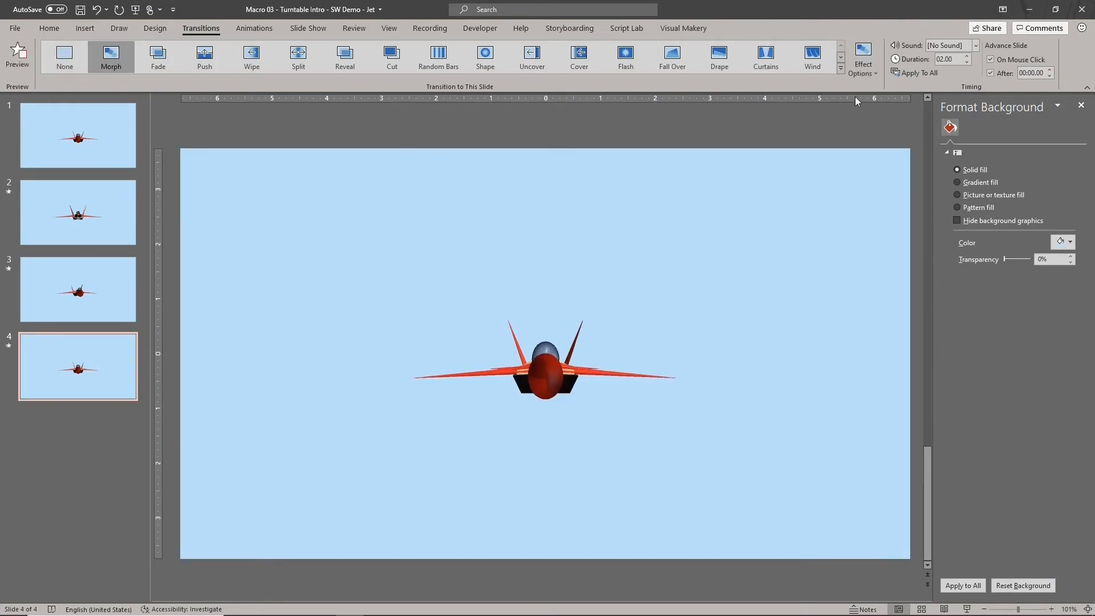
mouse_move(968, 66)
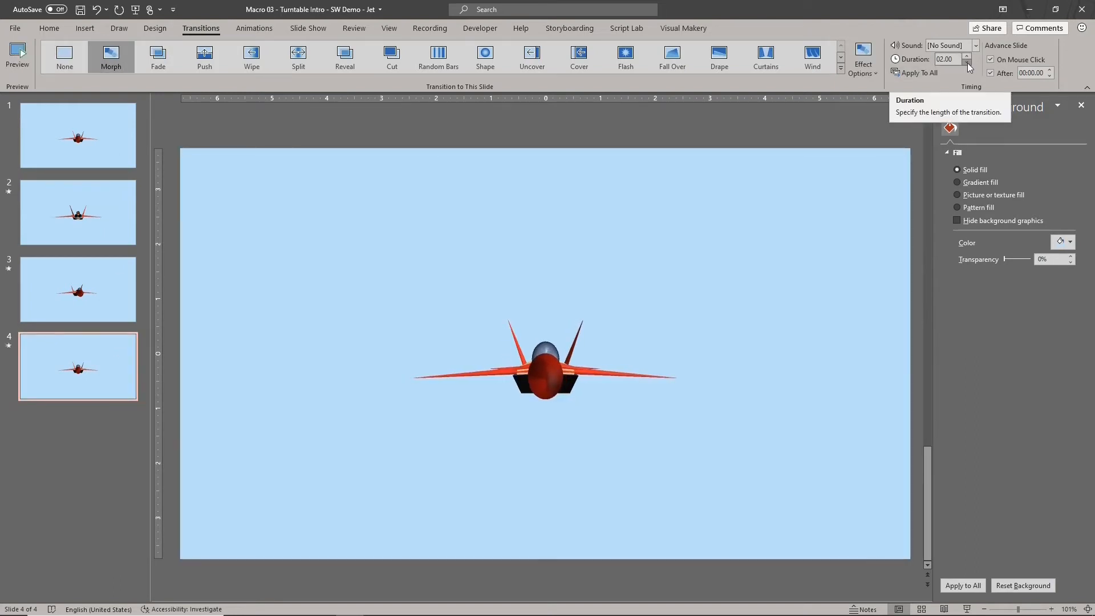
click(968, 63)
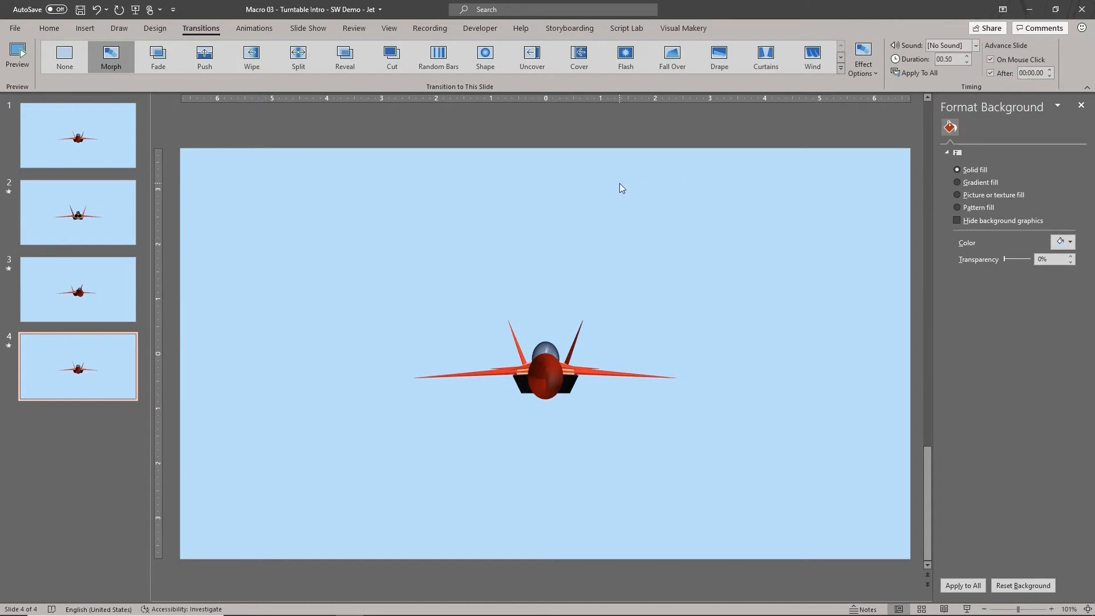
mouse_move(518, 183)
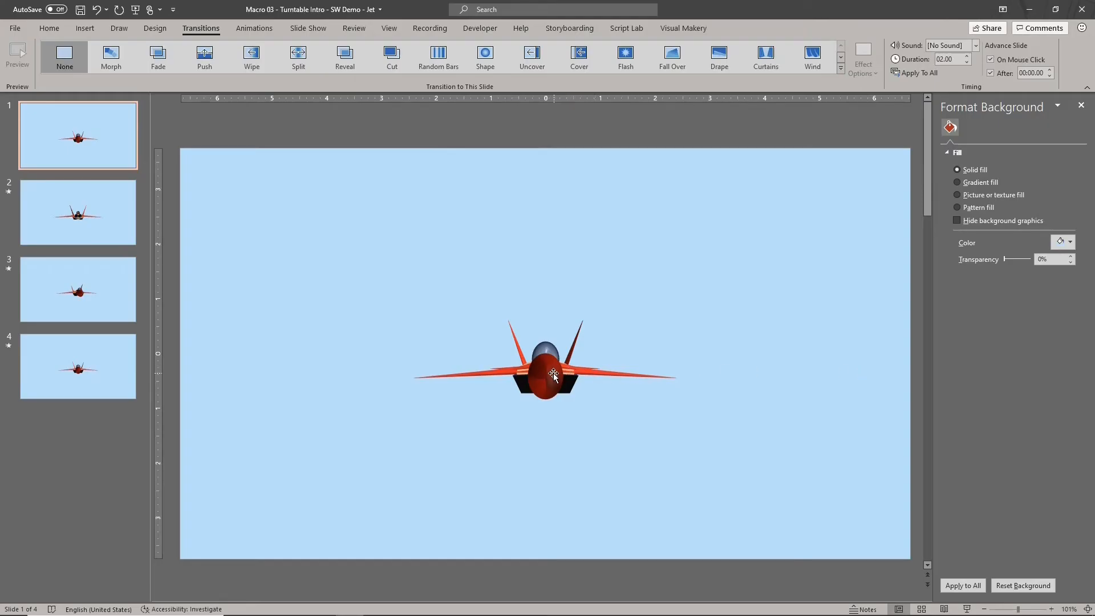
Step: Tilt the jet on slide 1 to a 15° Y rotation so its top side shows
click(545, 375)
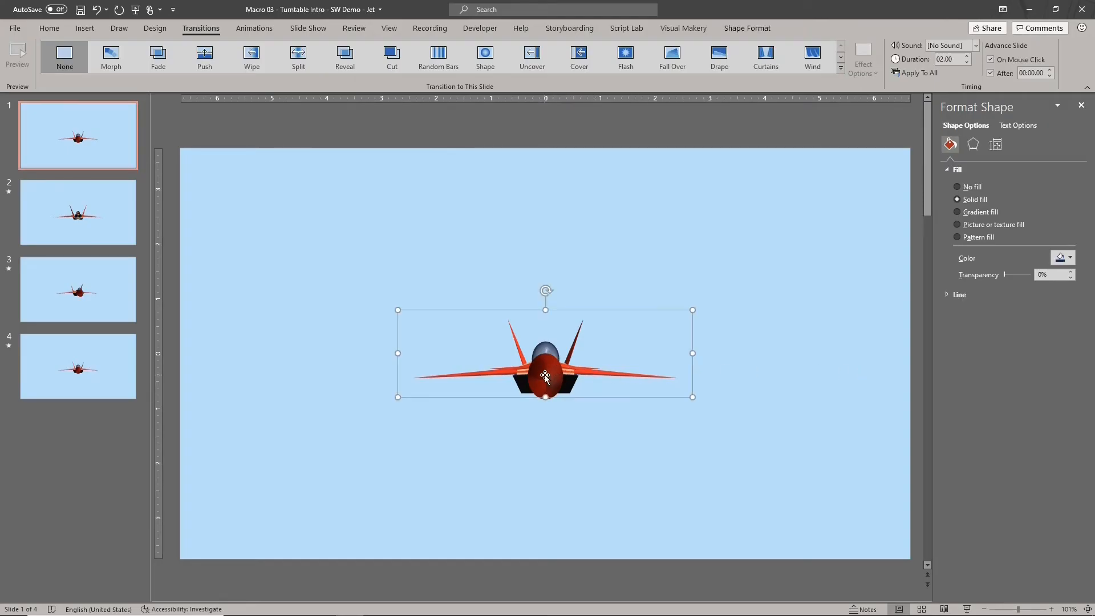
click(972, 145)
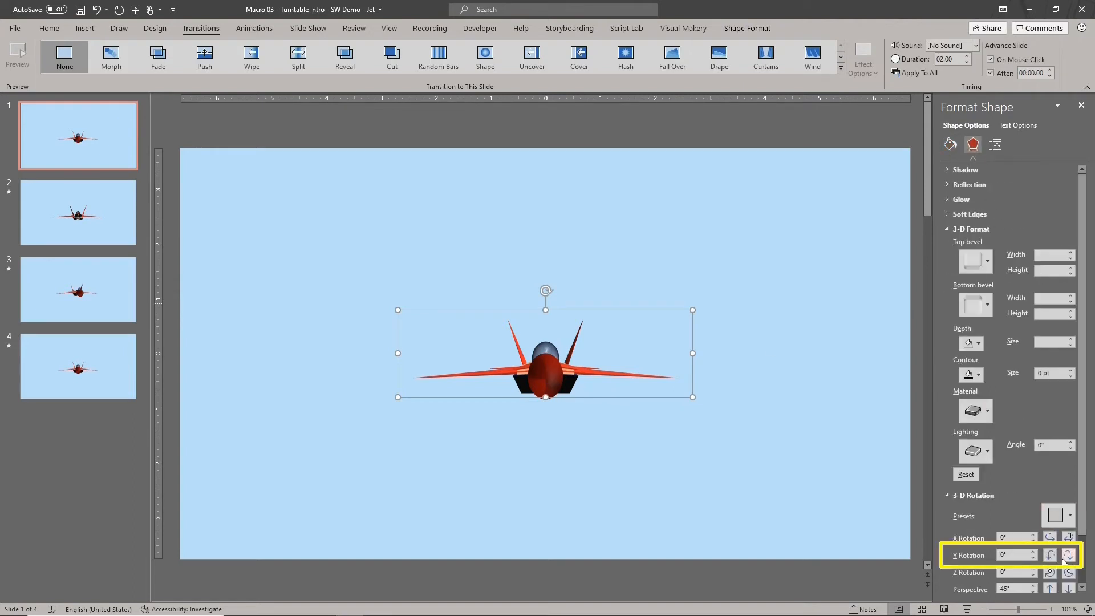
click(1049, 552)
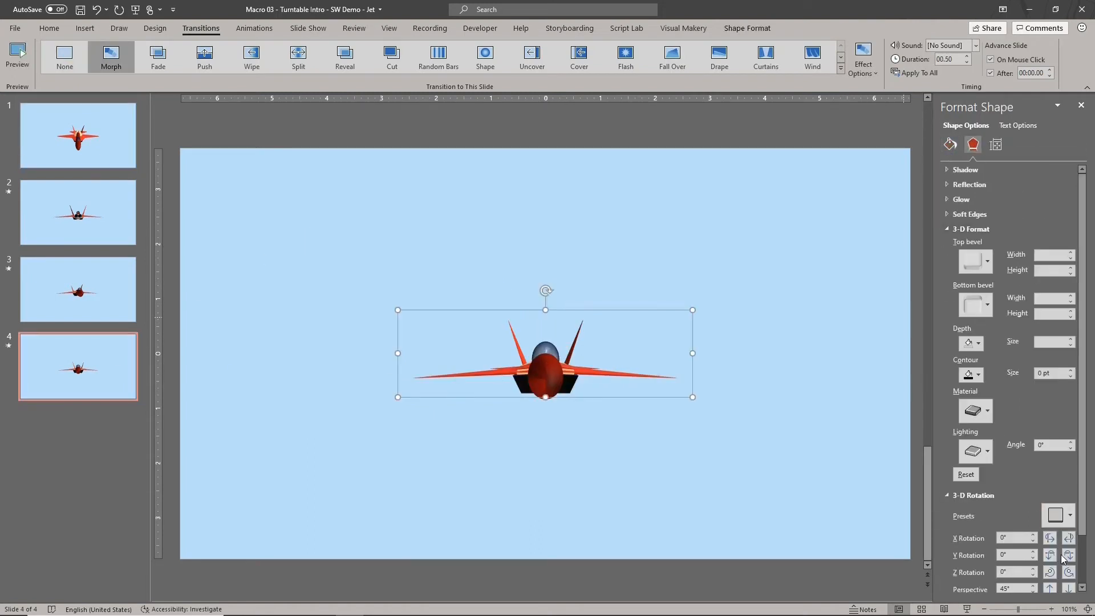
click(1051, 552)
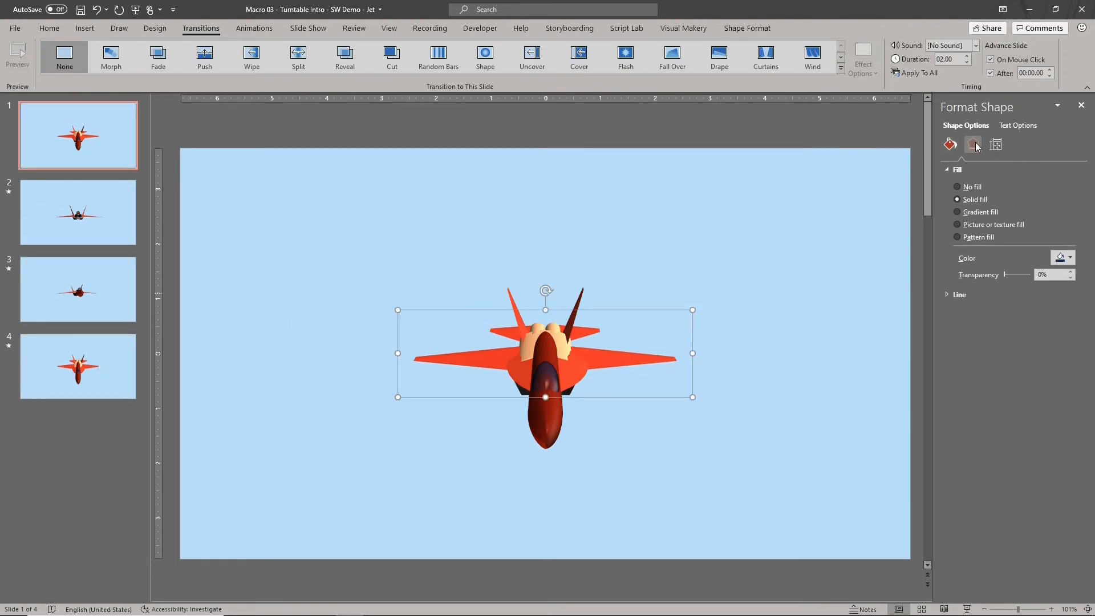
Step: Give the jet on slide 4 the same 15° Y tilt, then move to slide 2
click(972, 145)
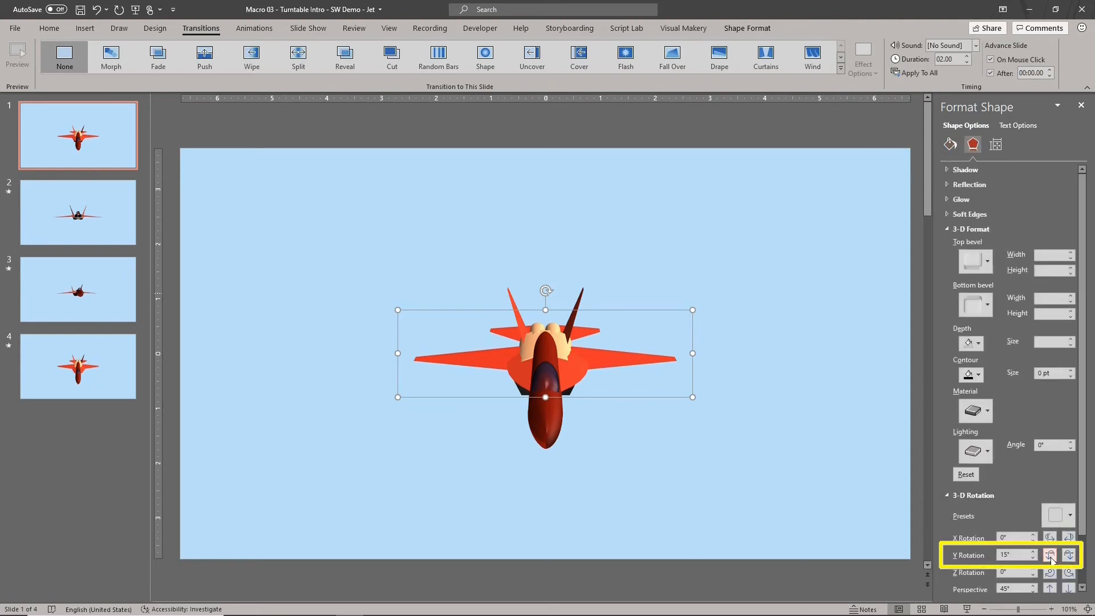
click(77, 366)
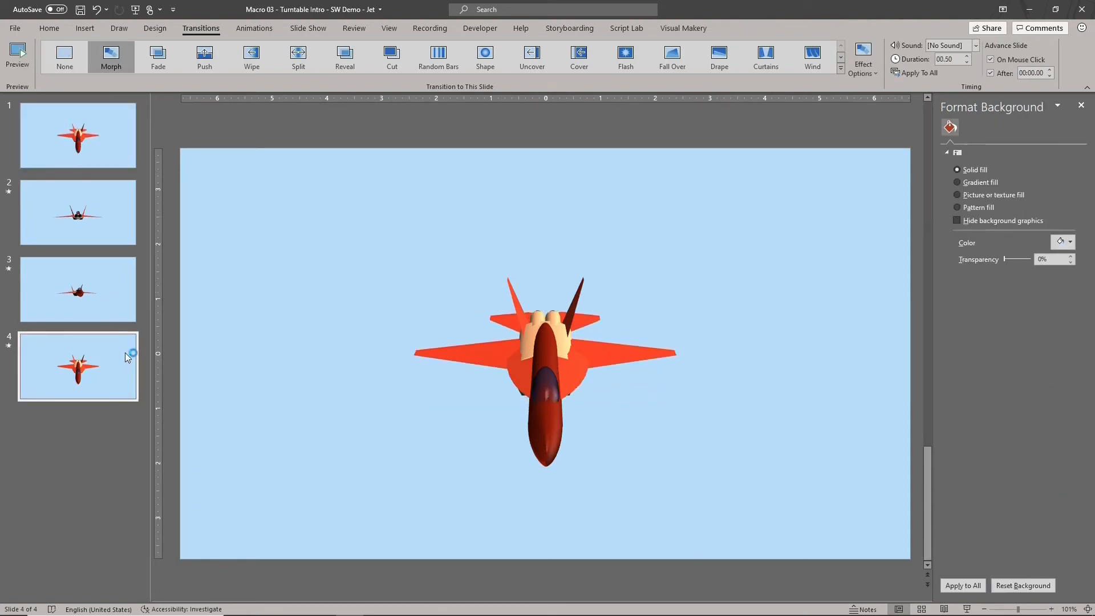
click(77, 212)
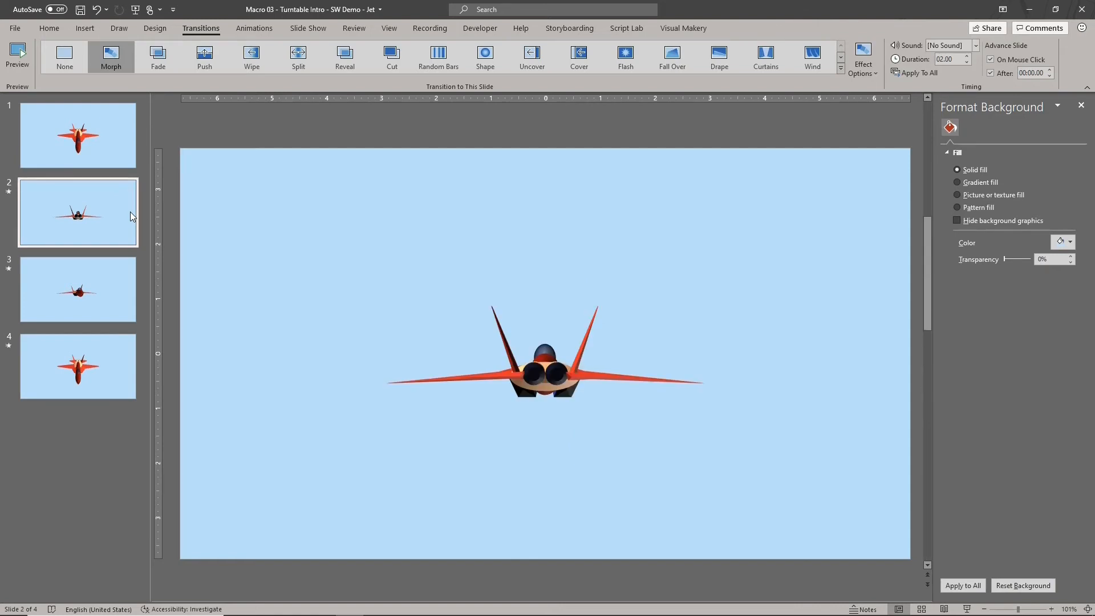
Step: Tilt the jet on slide 2 to a 20° Y rotation
click(545, 353)
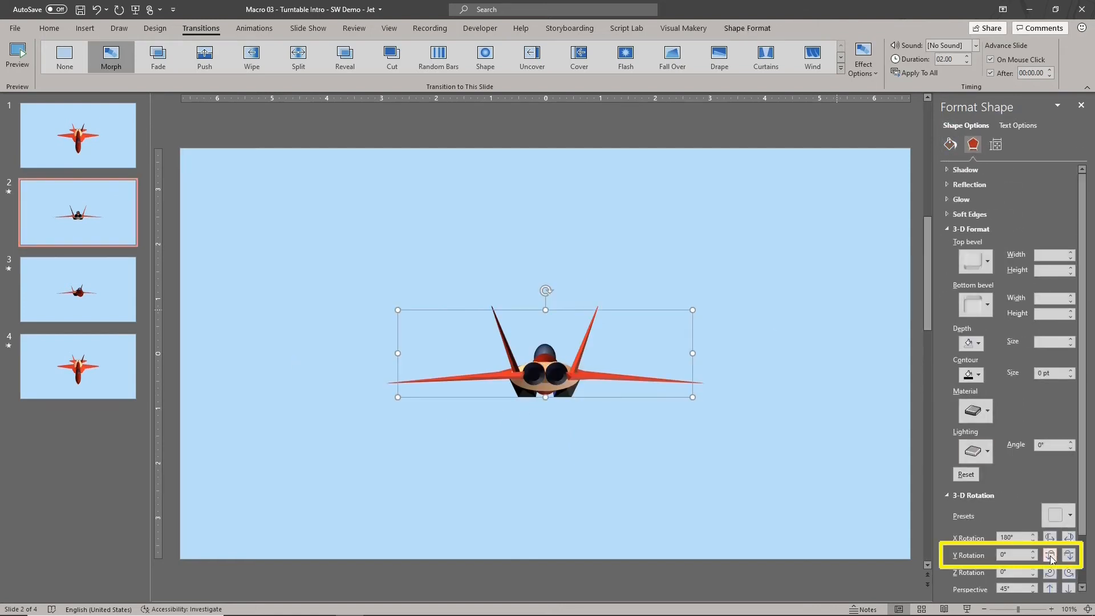
click(1050, 552)
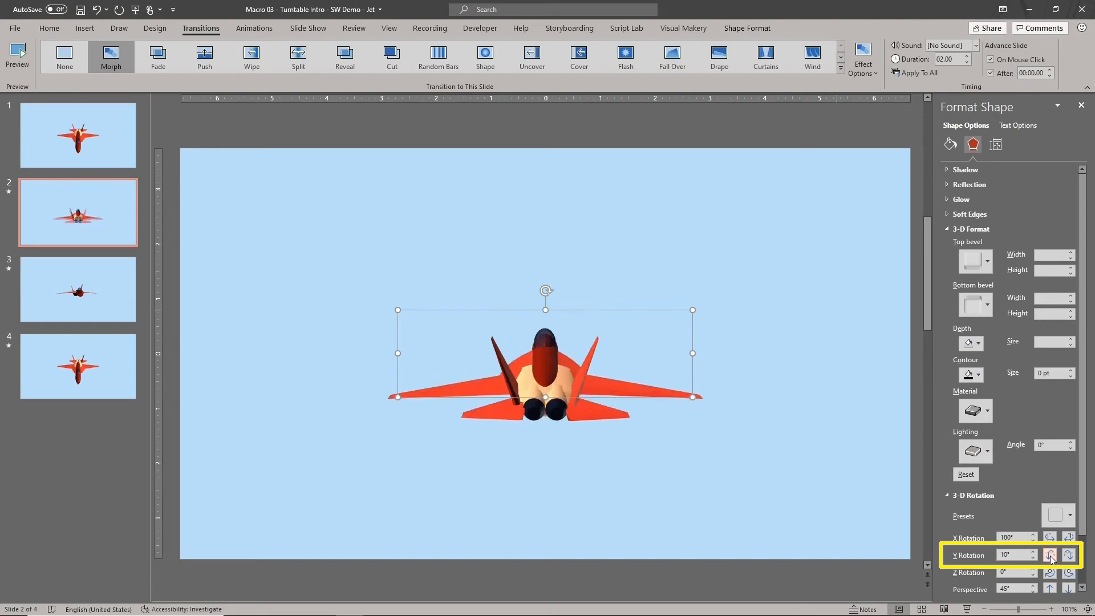
click(1048, 554)
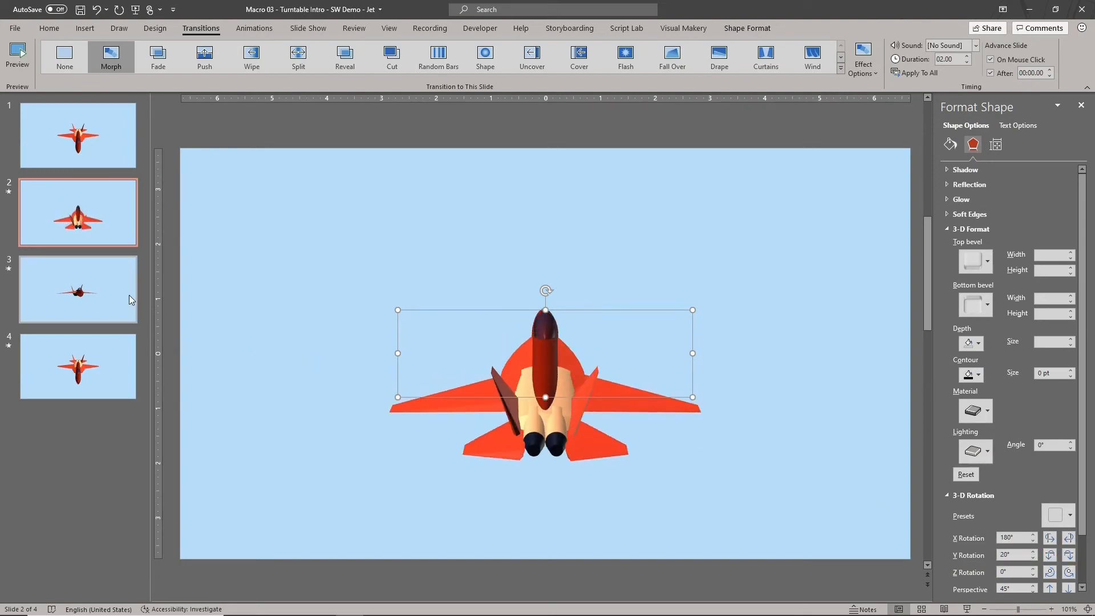
Step: Tilt the jet on slide 3 to a 20° Y rotation as well
click(77, 289)
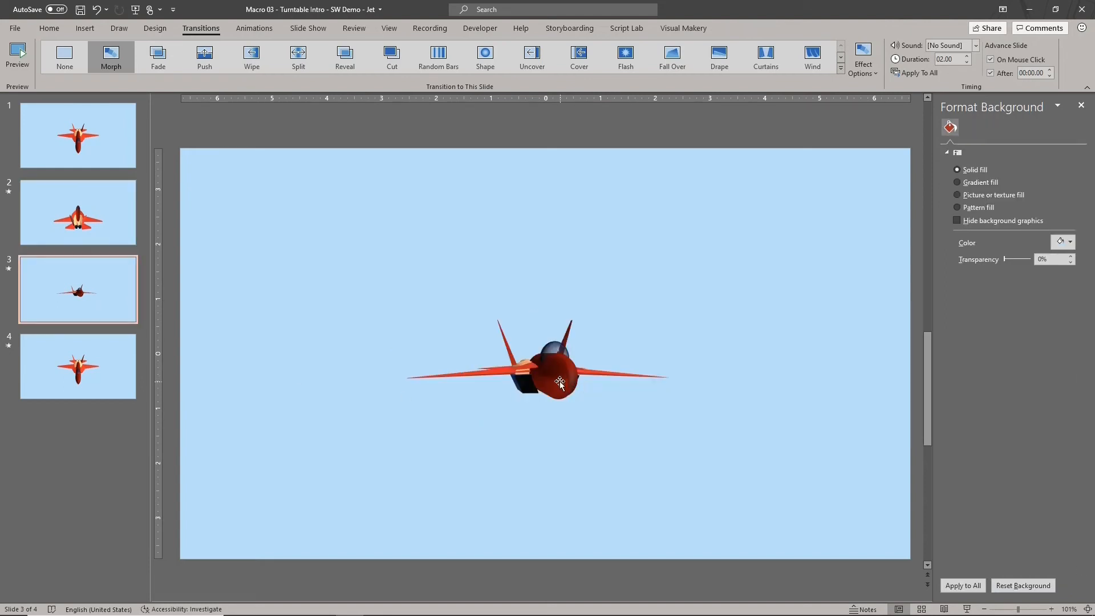
click(559, 383)
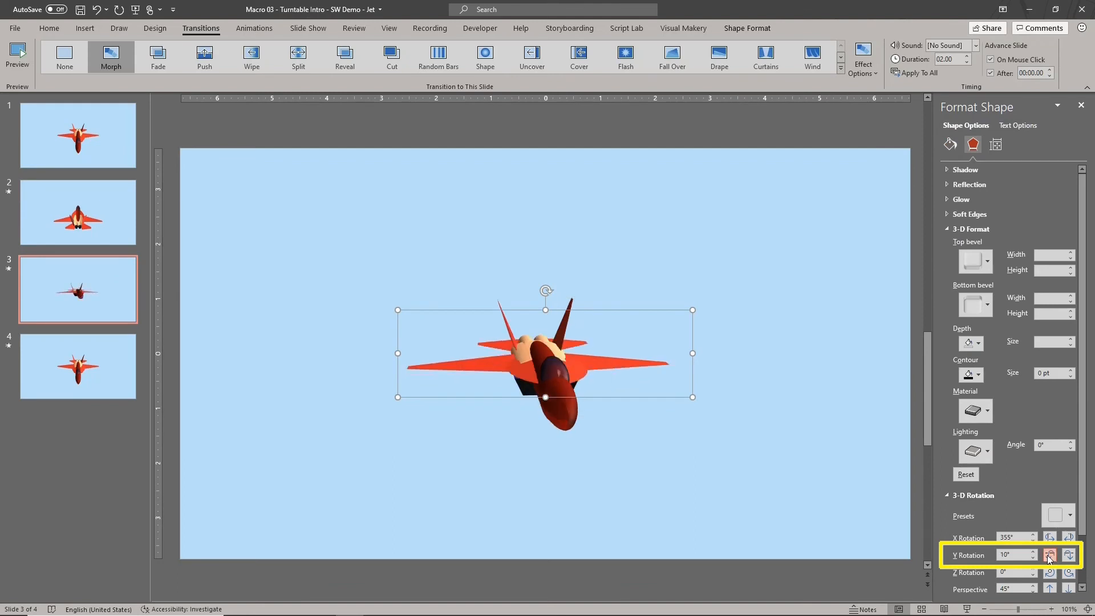
click(1050, 552)
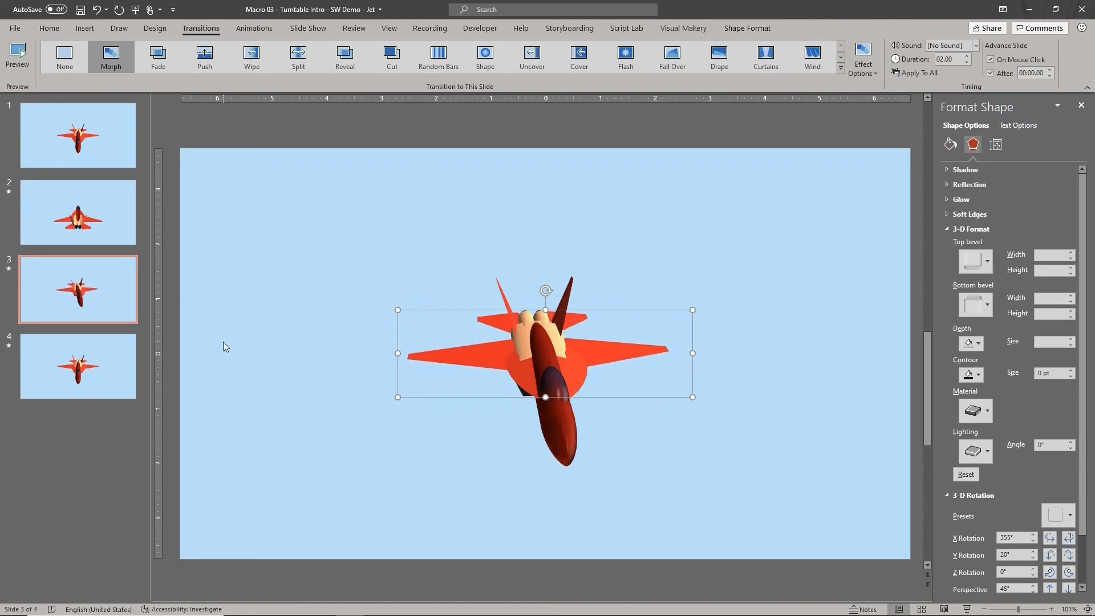